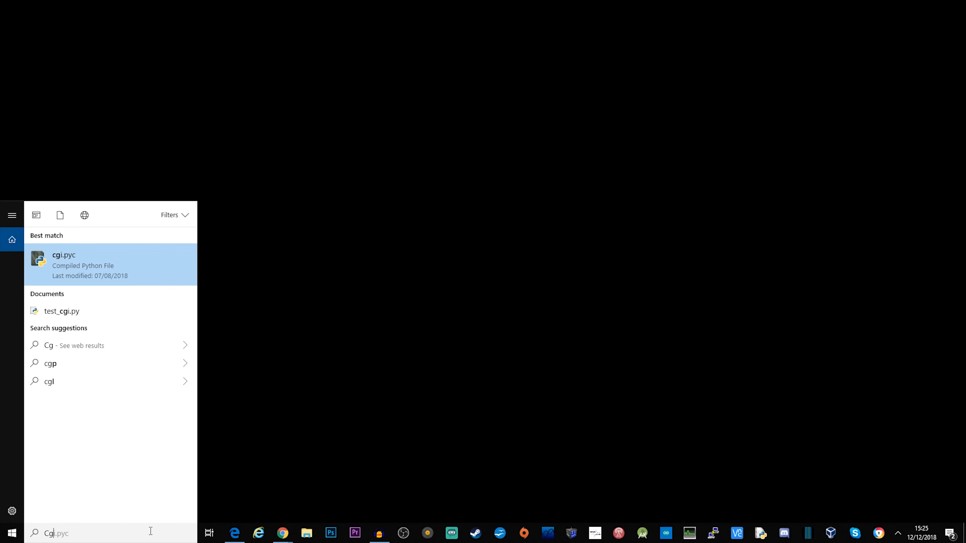
- Search 'Chirp' from the Windows Start menu to launch CHIRP
text(Chirp)
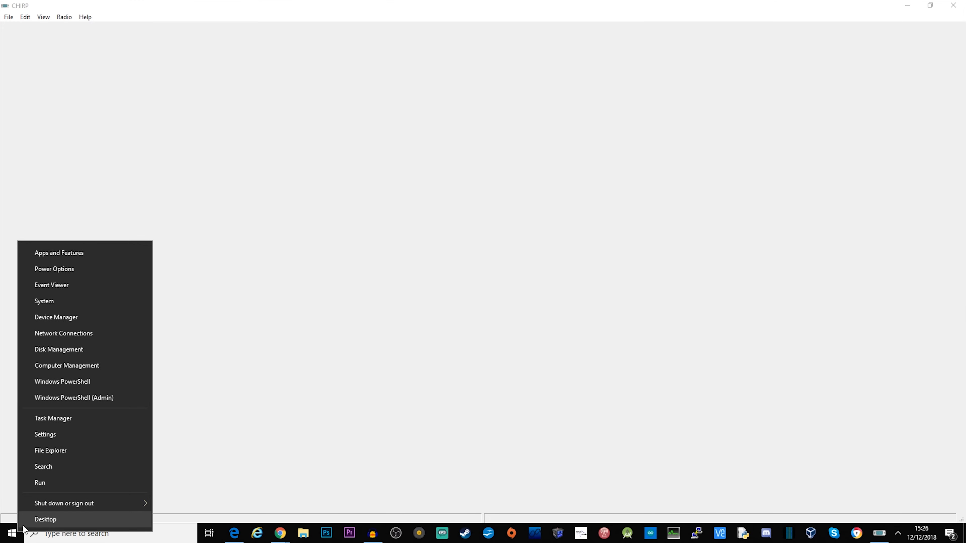
mouse_move(71, 346)
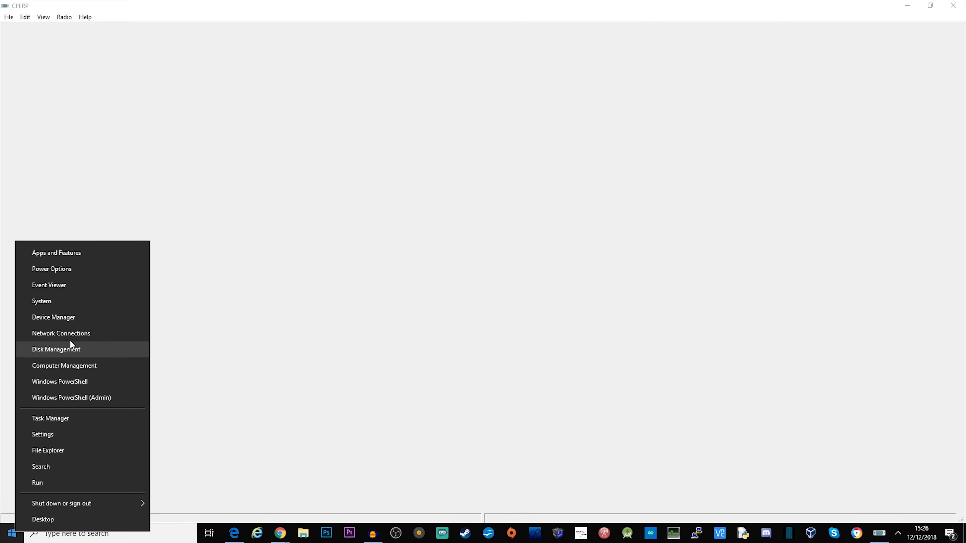
- Confirm in Device Manager that the USB-SERIAL CH340 cable is on COM4, then return to CHIRP
click(54, 317)
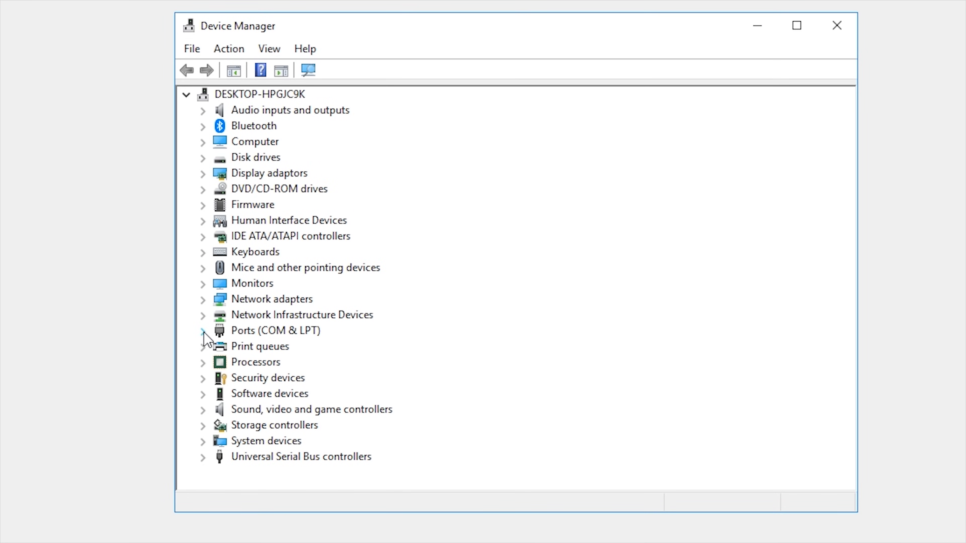
click(203, 331)
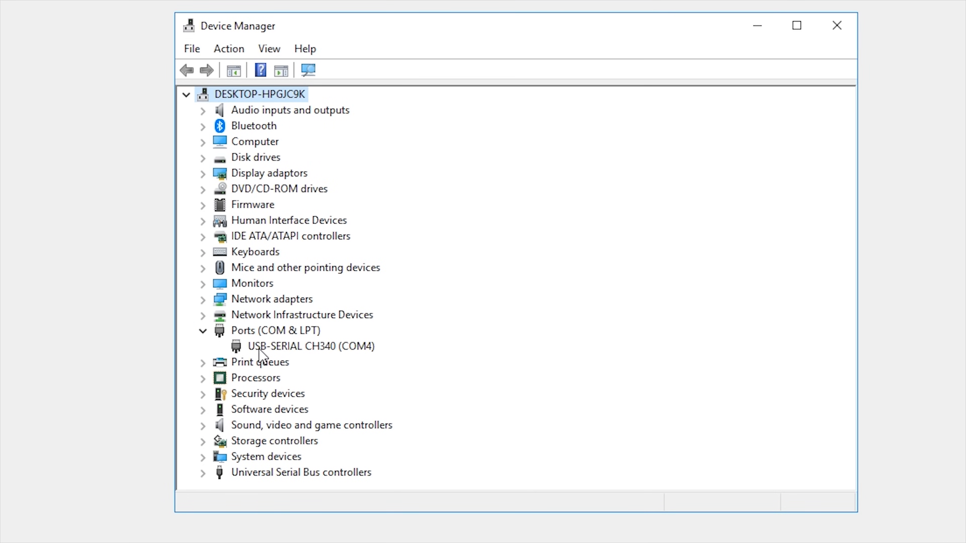
click(308, 346)
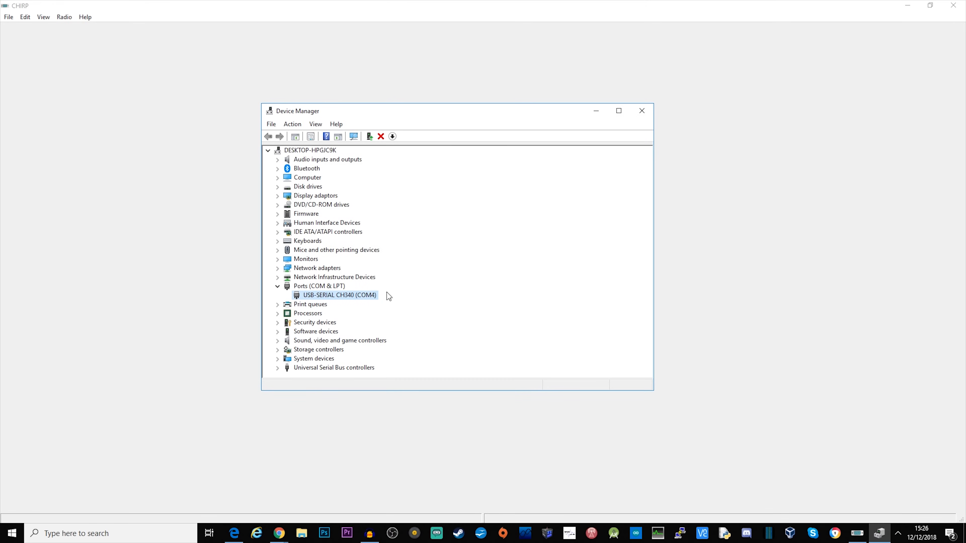
mouse_move(369, 302)
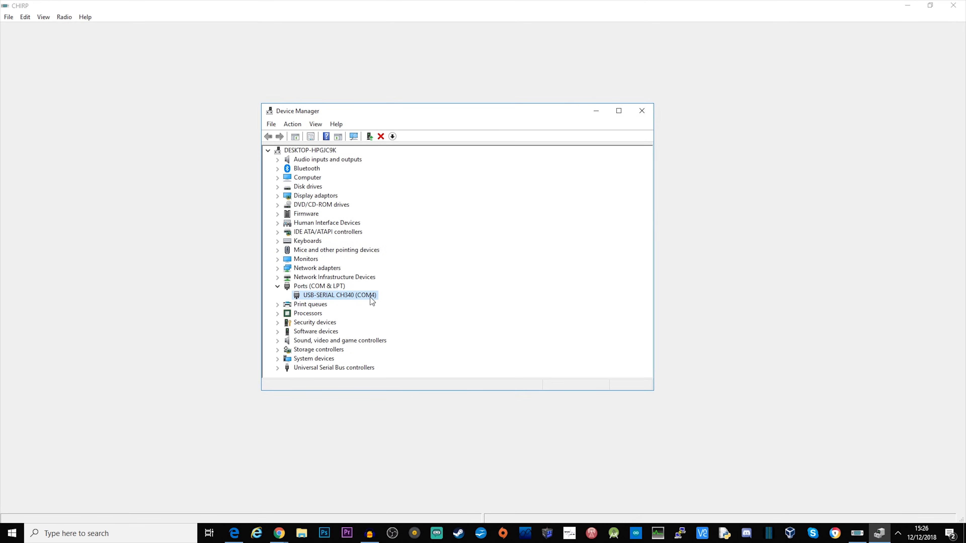
mouse_move(364, 304)
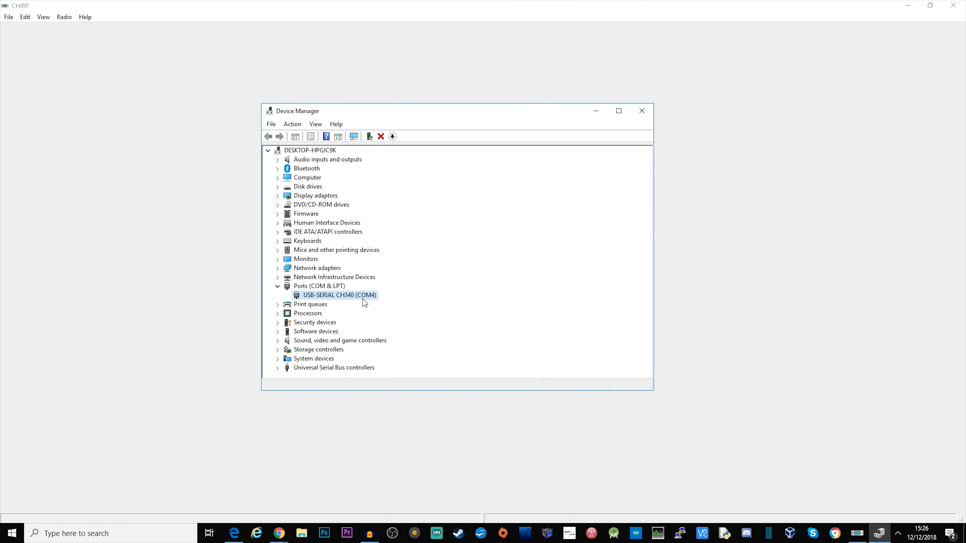
click(64, 17)
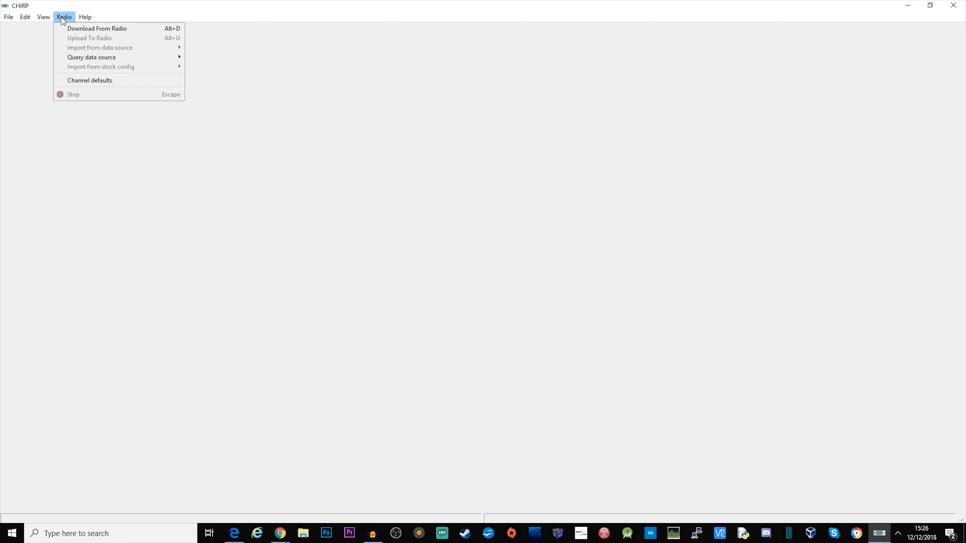
mouse_move(69, 30)
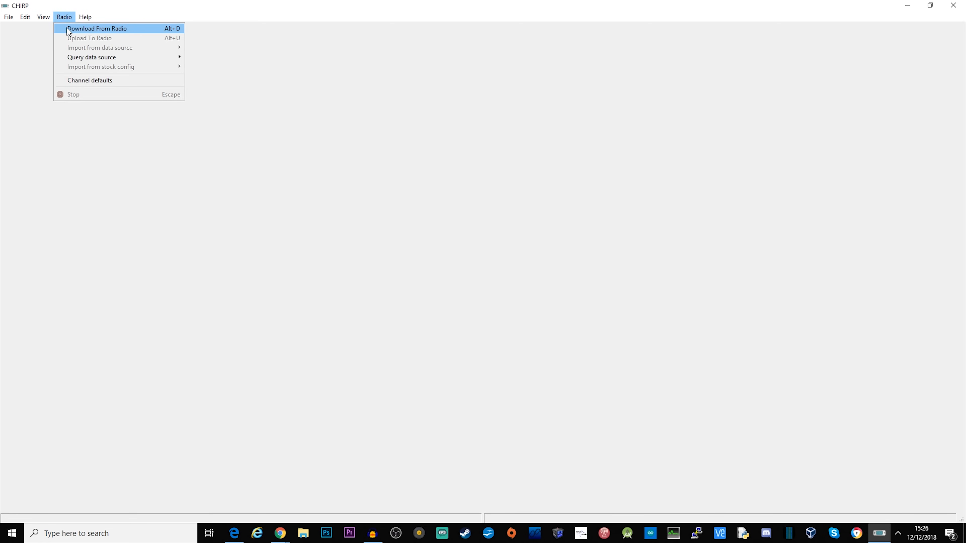
- Download the Baofeng UV-3R's memories from the radio over port COM4
click(96, 28)
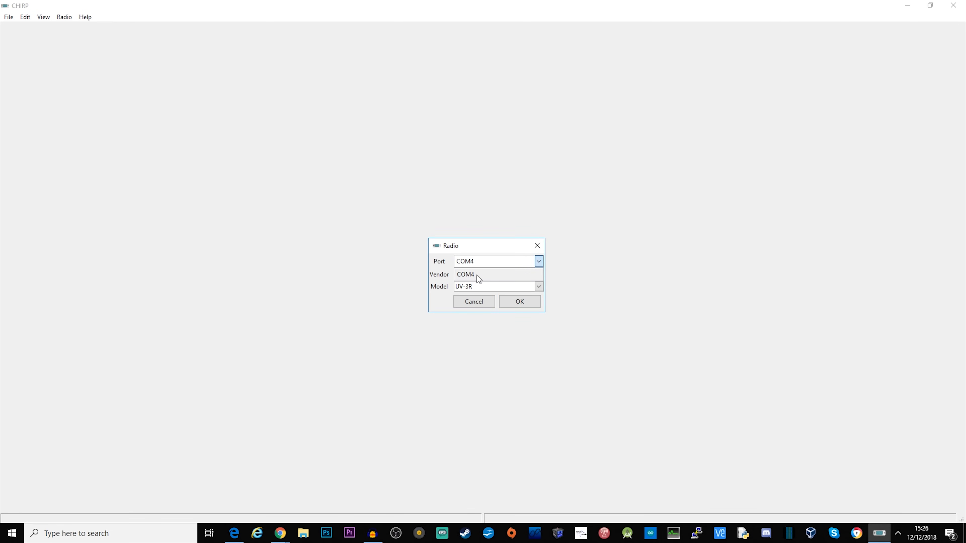
click(476, 275)
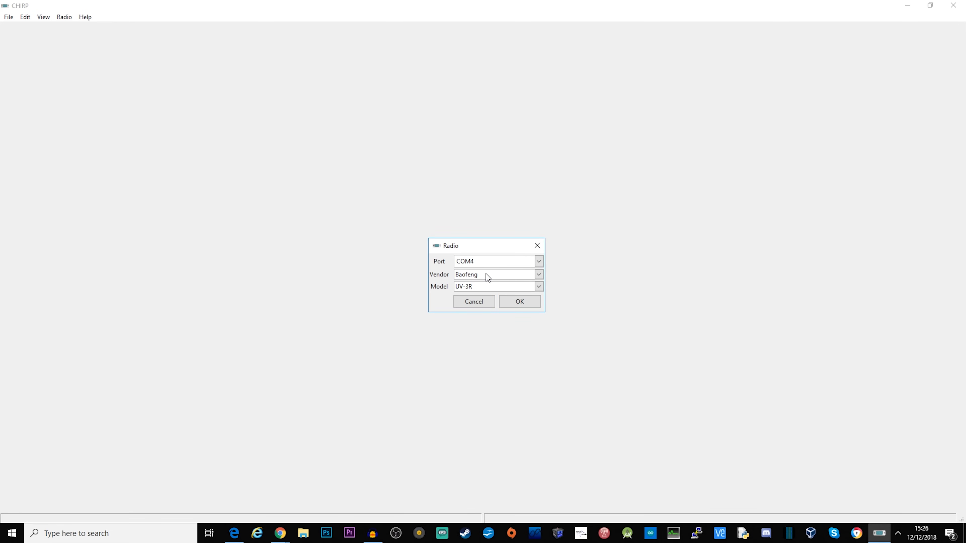
mouse_move(484, 292)
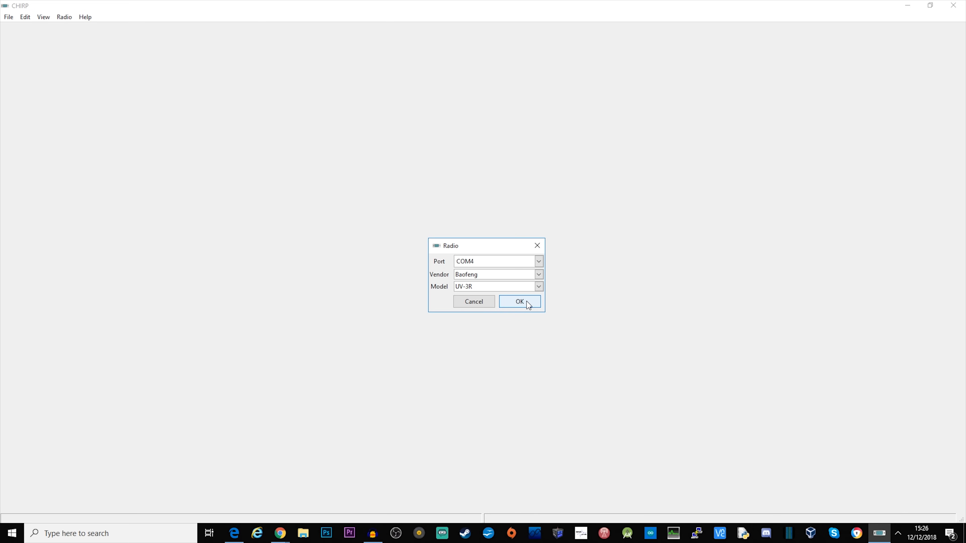
click(520, 301)
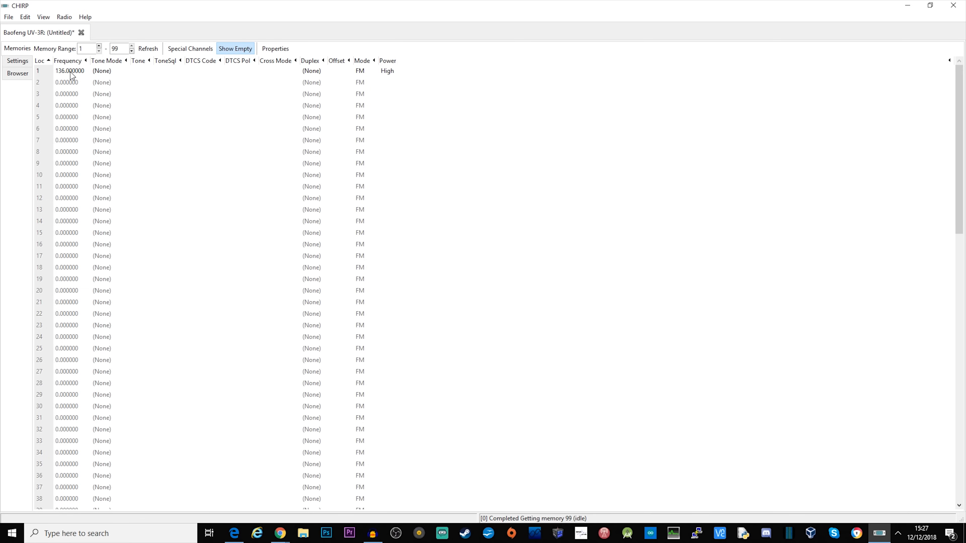
- Run a RepeaterBook proximity query for location chesham within distance 100
click(64, 17)
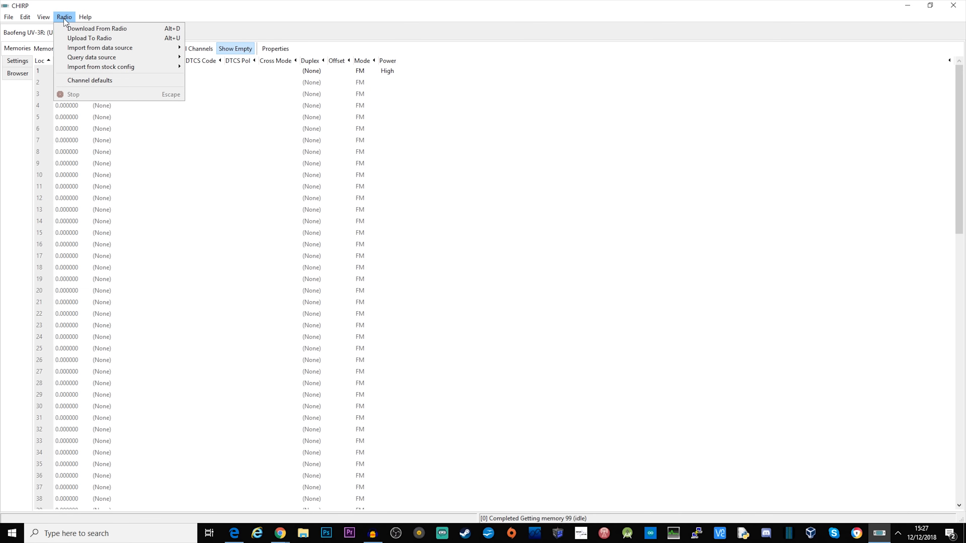
mouse_move(82, 49)
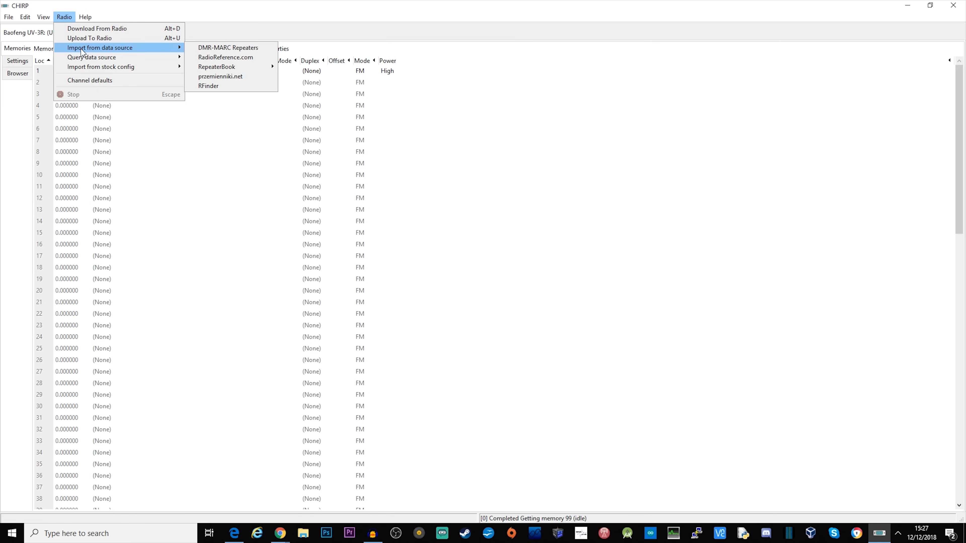
mouse_move(214, 68)
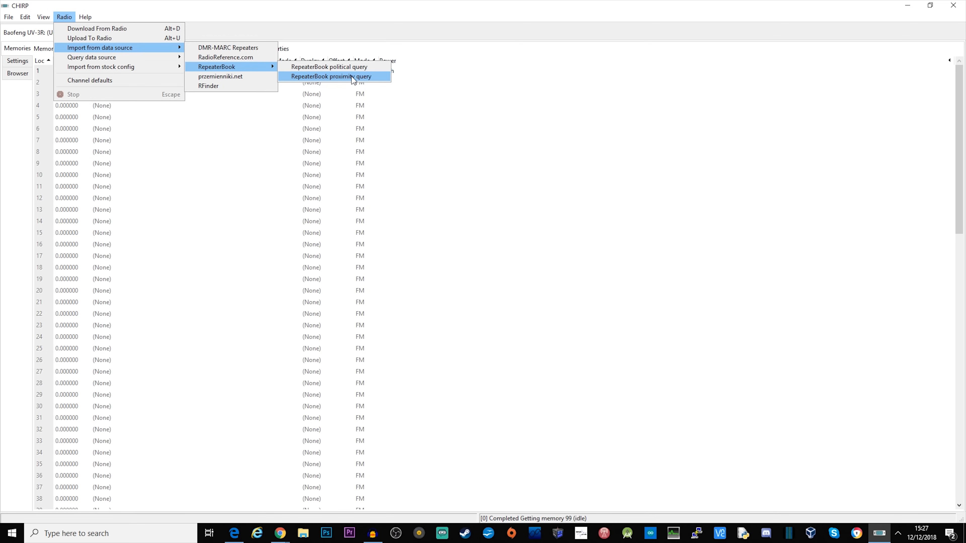
click(334, 77)
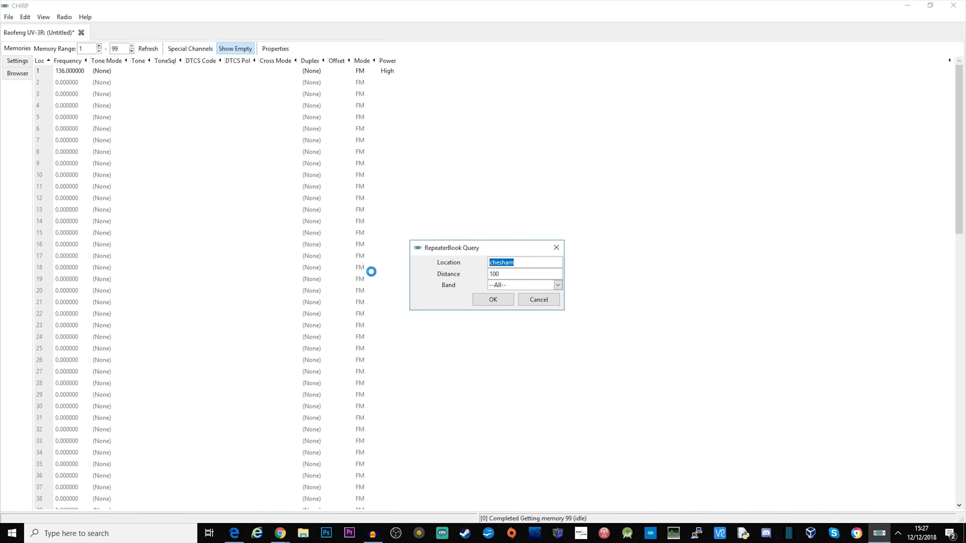
click(532, 262)
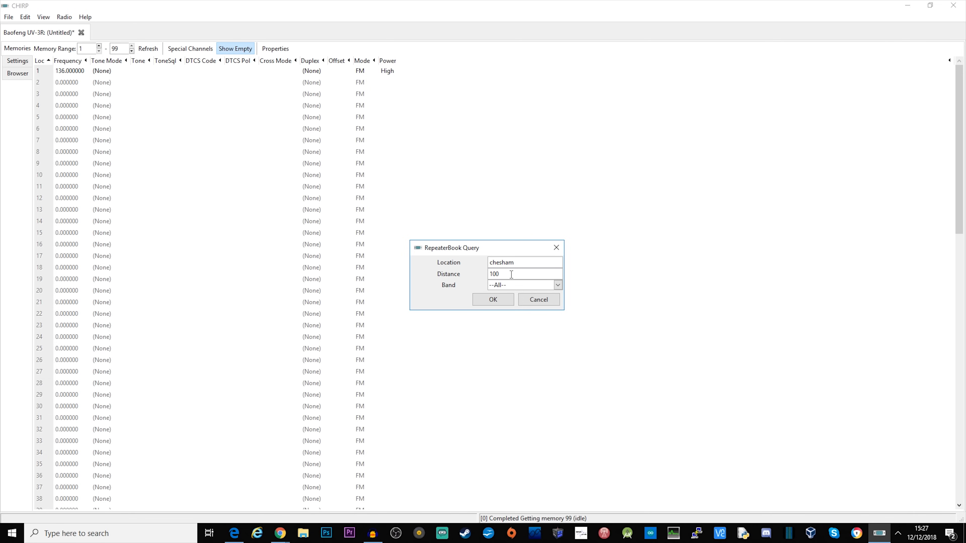
mouse_move(544, 293)
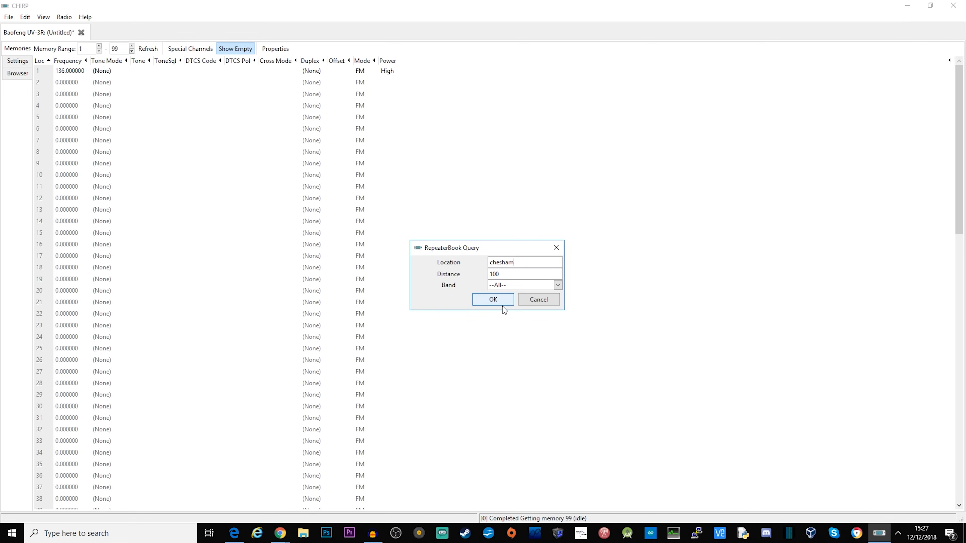
click(493, 300)
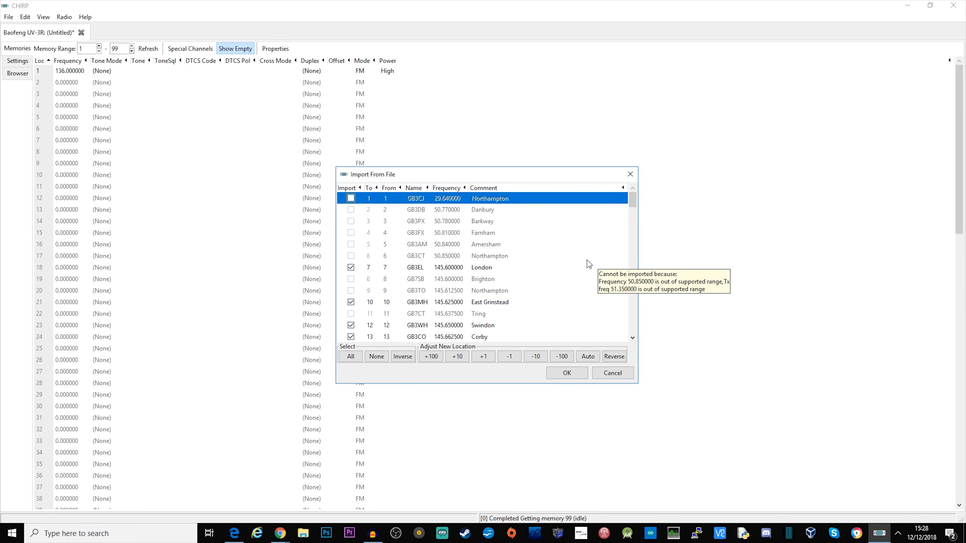
mouse_move(458, 240)
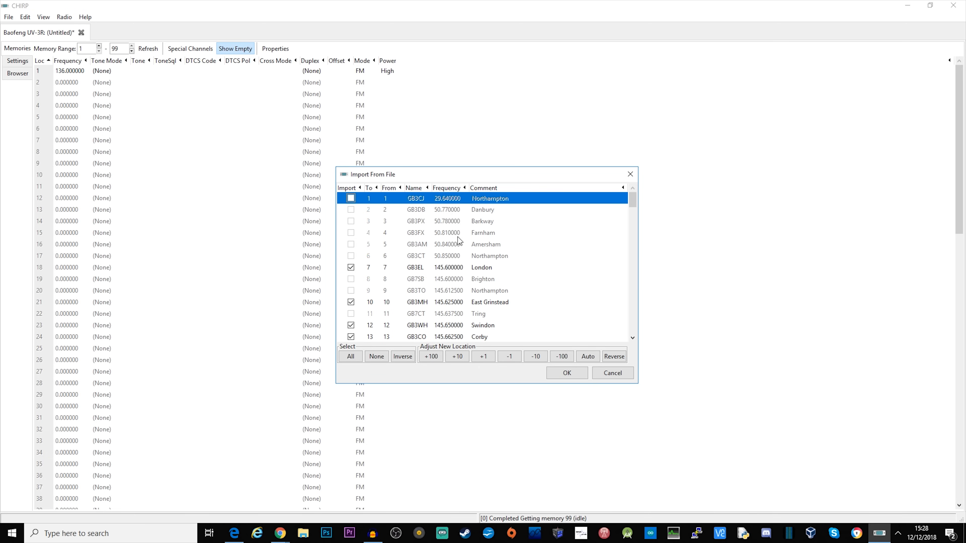
mouse_move(445, 281)
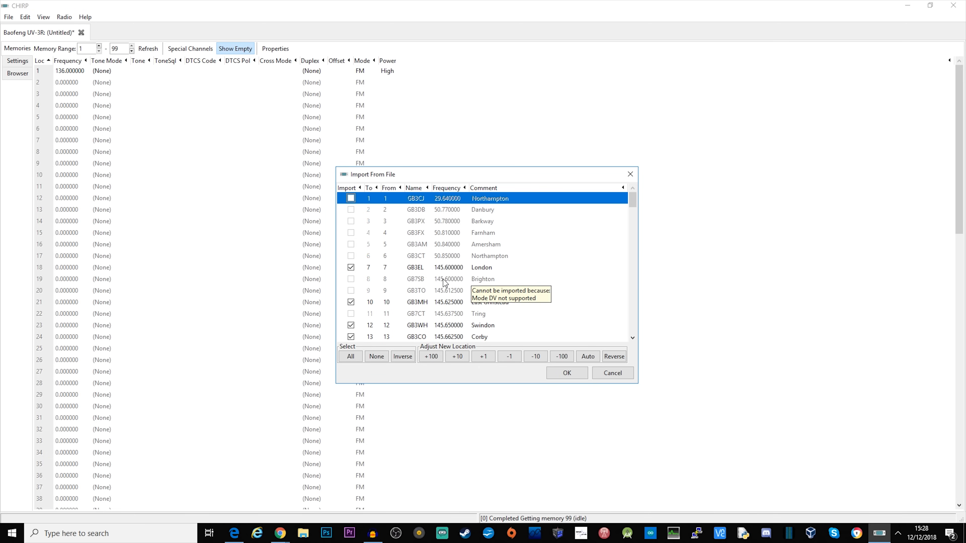
- Auto-renumber the ticked Aylesbury GB3VA and Amersham GB3AL repeaters into slots 1 and 2
scroll(down, 3)
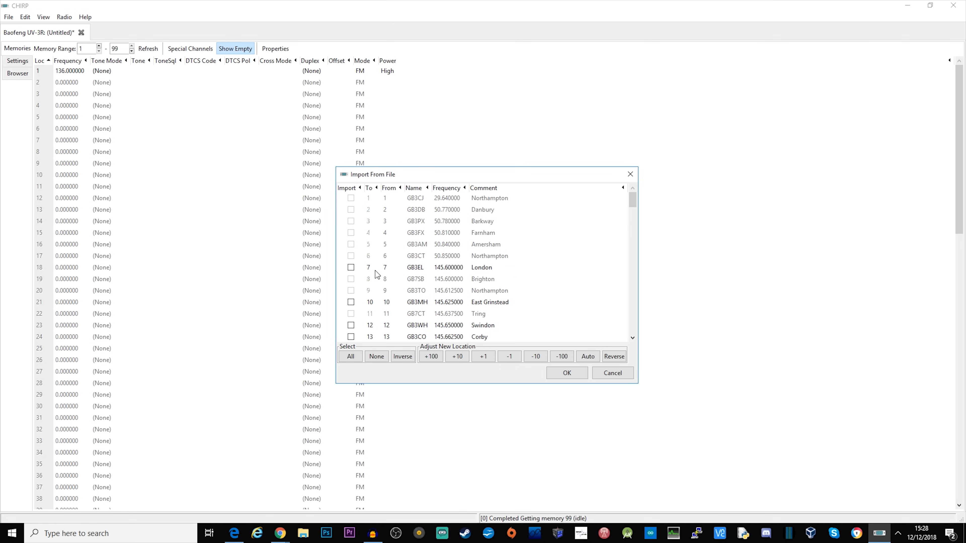
mouse_move(397, 273)
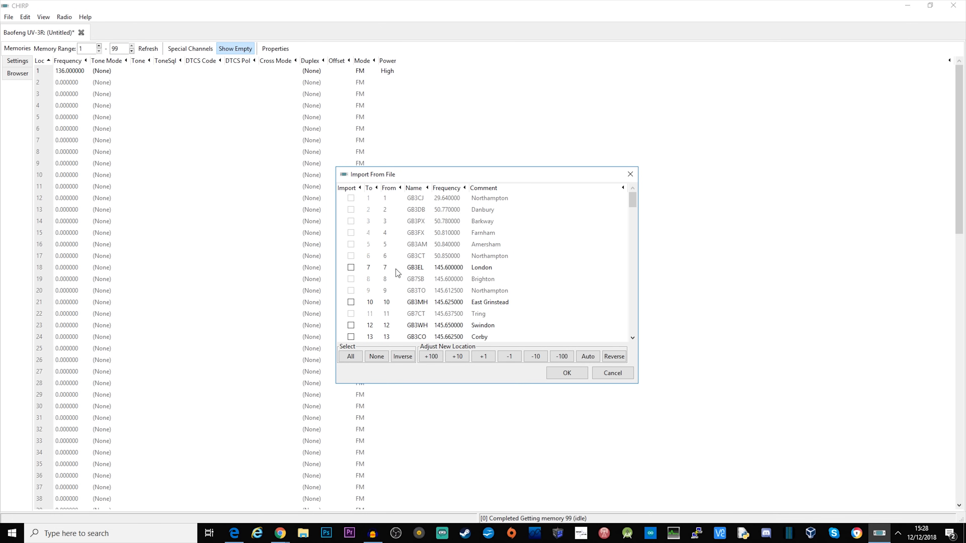
mouse_move(405, 322)
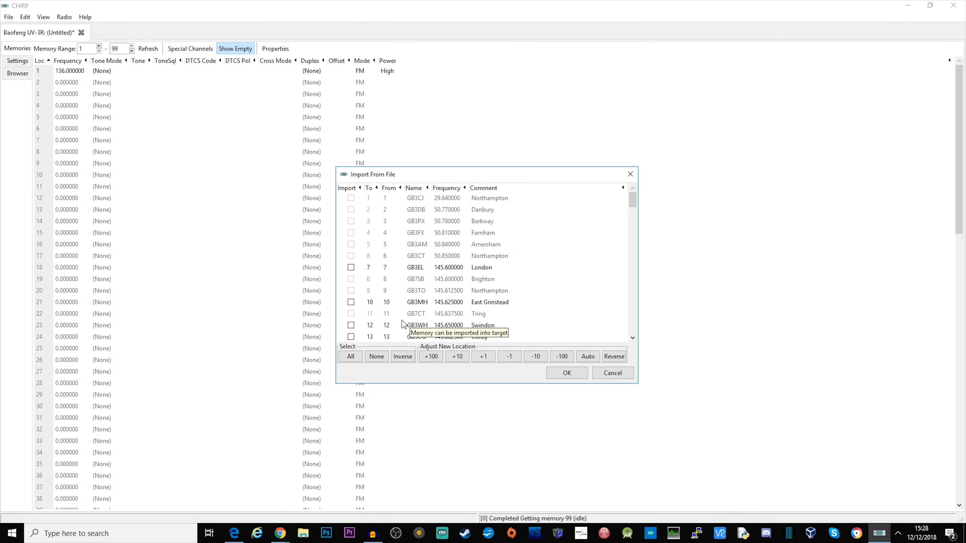
mouse_move(315, 198)
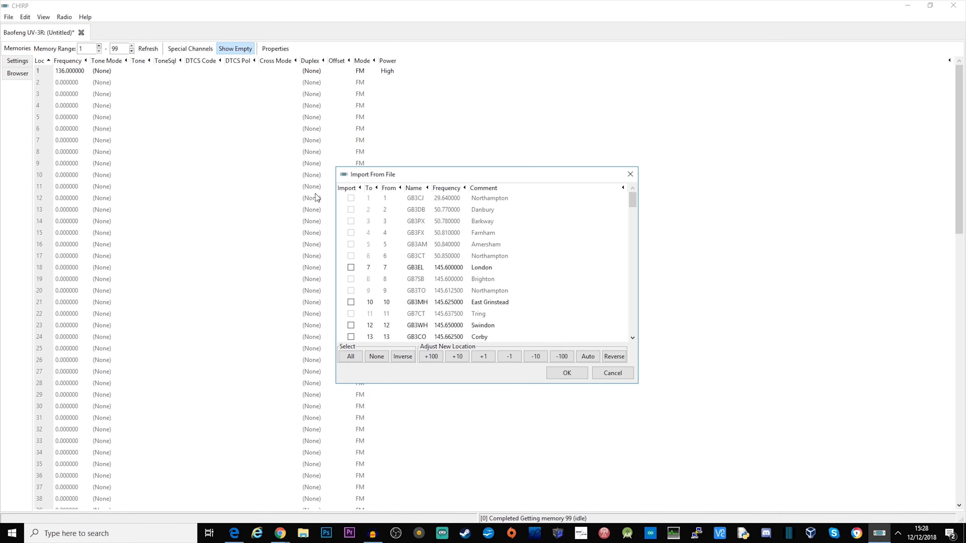
mouse_move(397, 252)
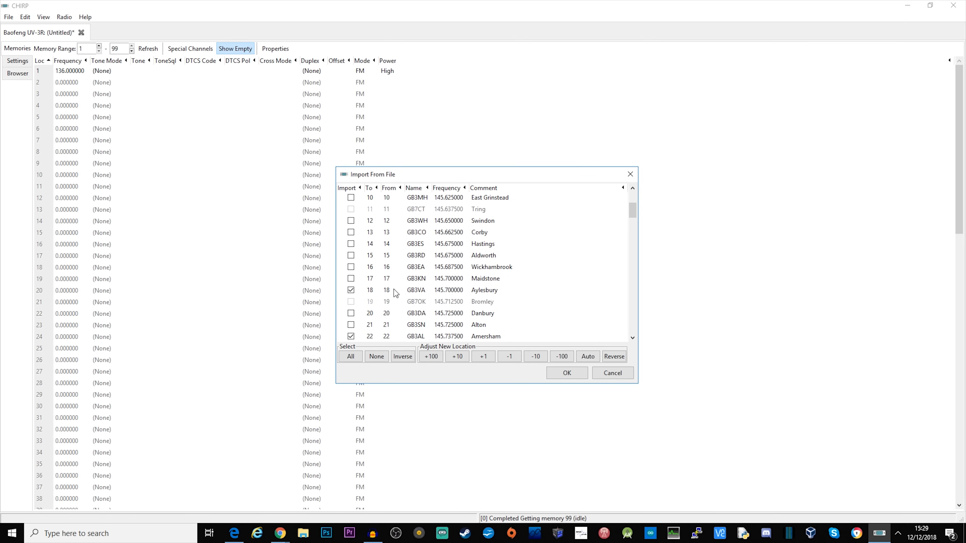
mouse_move(391, 237)
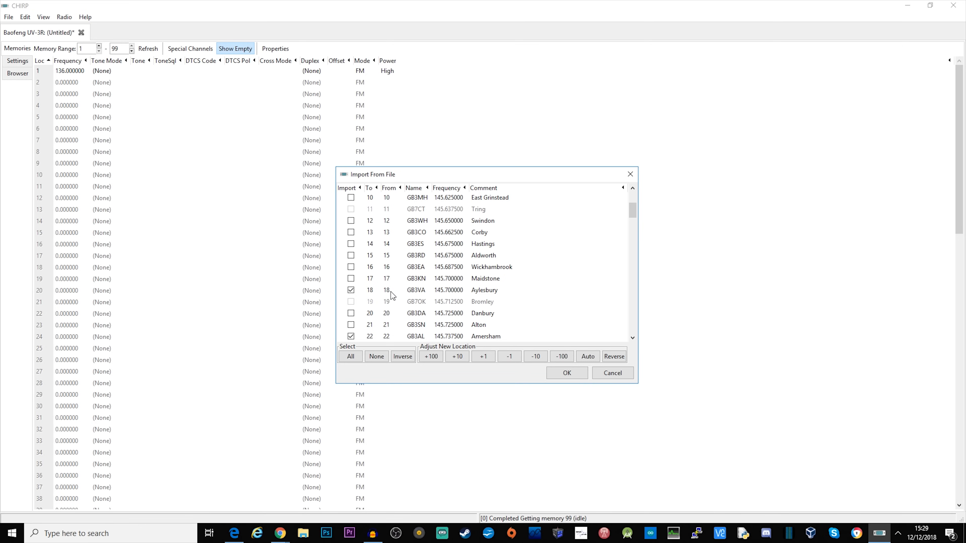
mouse_move(277, 314)
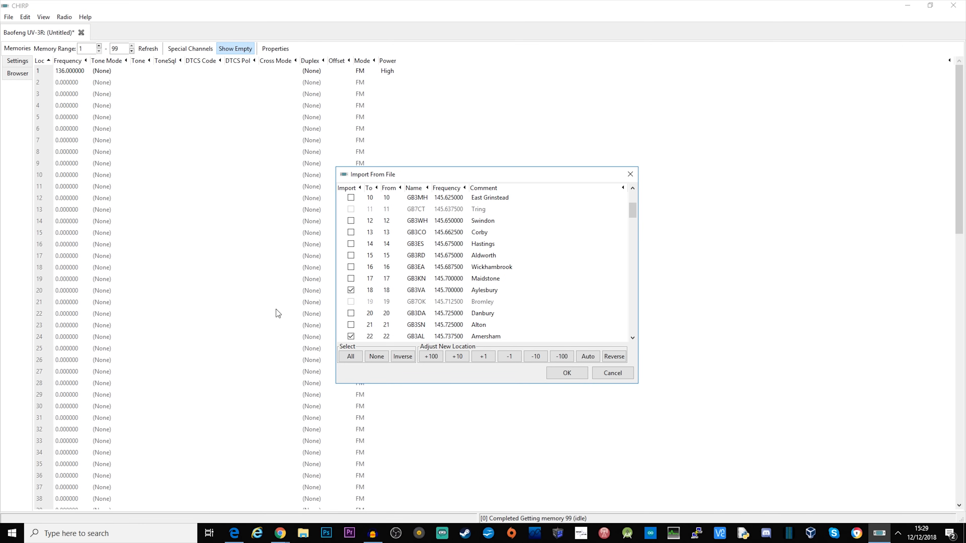
mouse_move(371, 293)
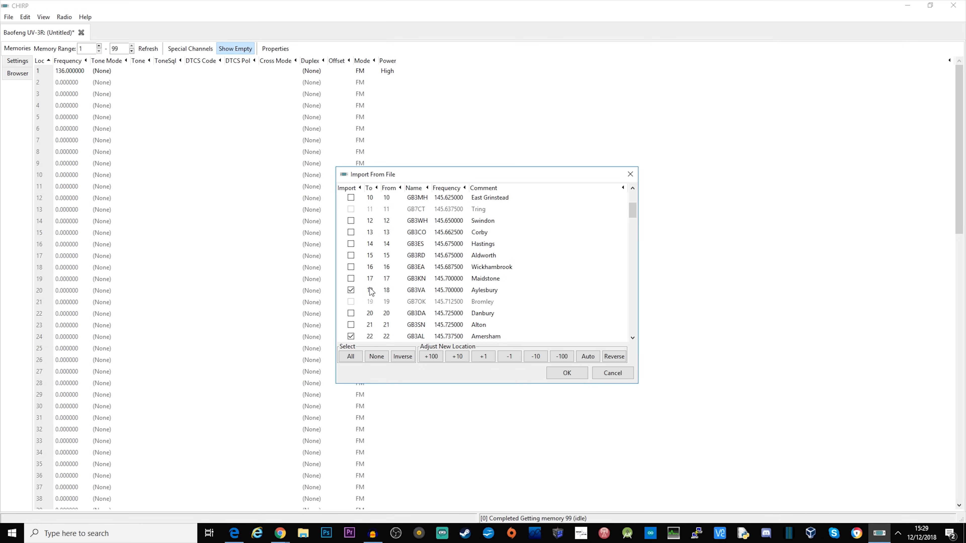
mouse_move(504, 299)
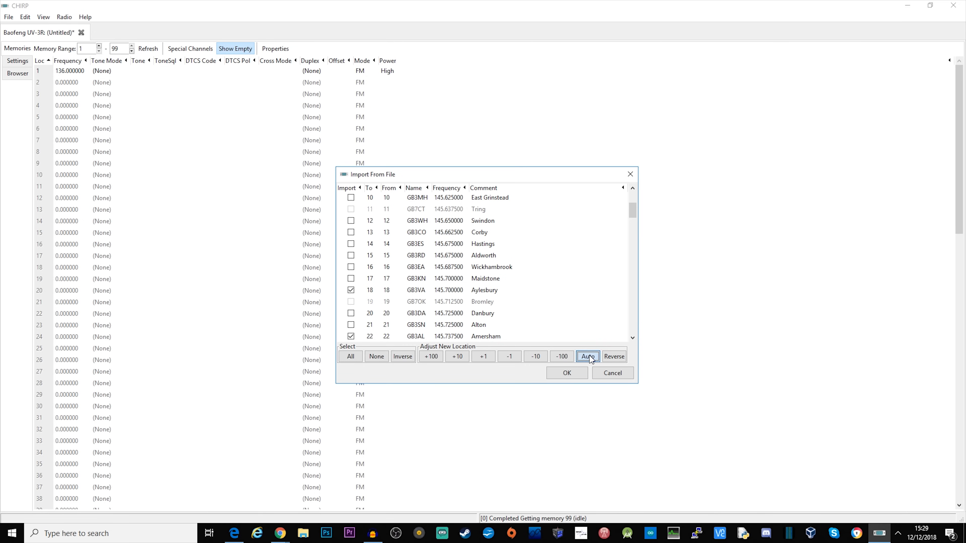
click(588, 356)
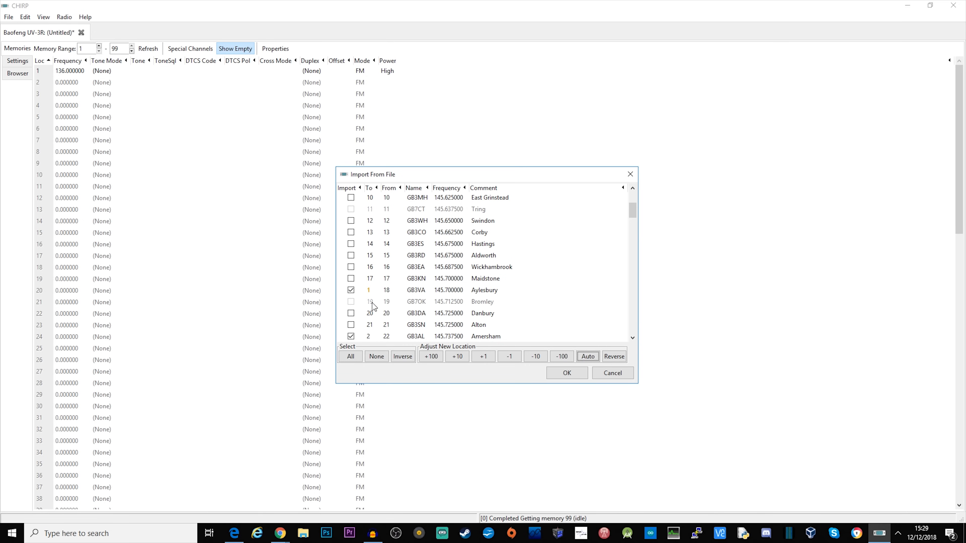
mouse_move(594, 399)
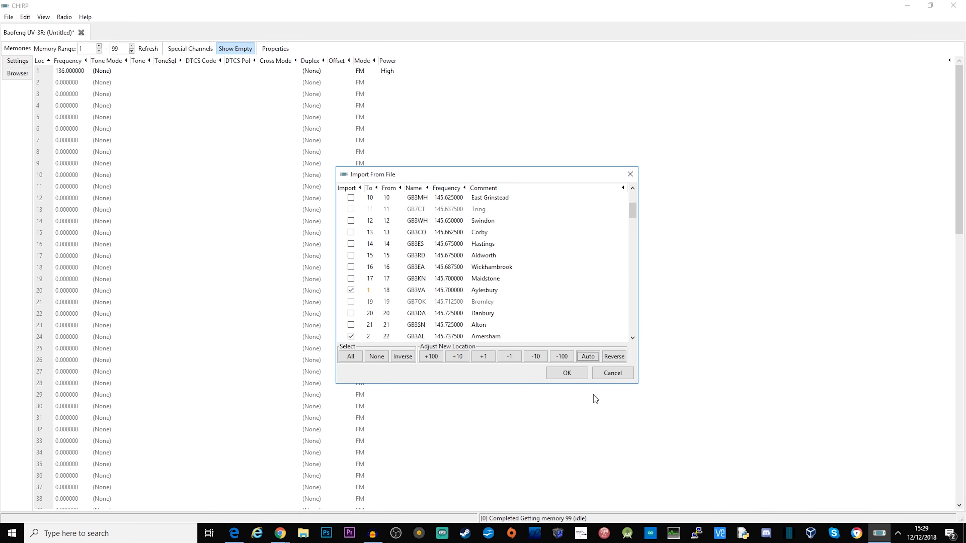
- Import the chosen repeaters into the UV-3R memory list, starting 145.700 and 145.7375 MHz
click(567, 373)
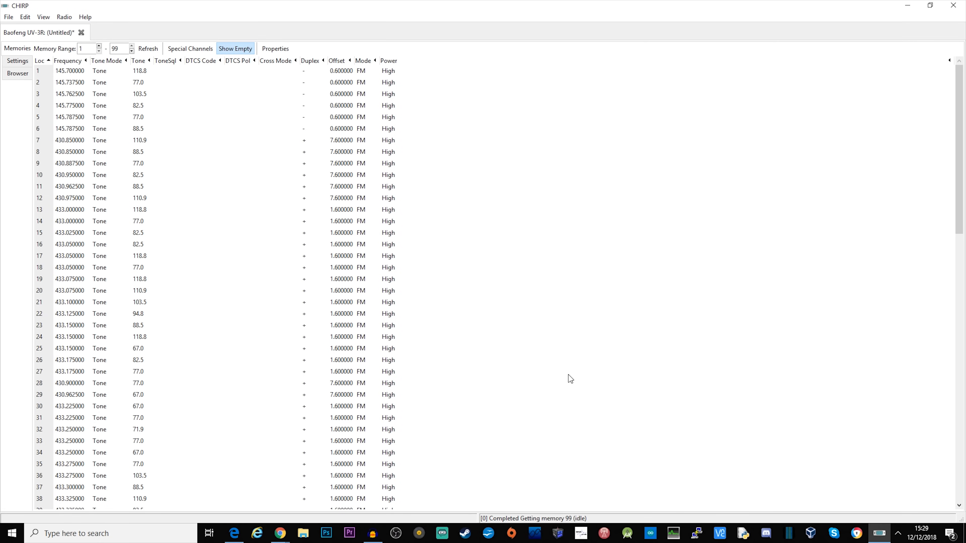
mouse_move(104, 103)
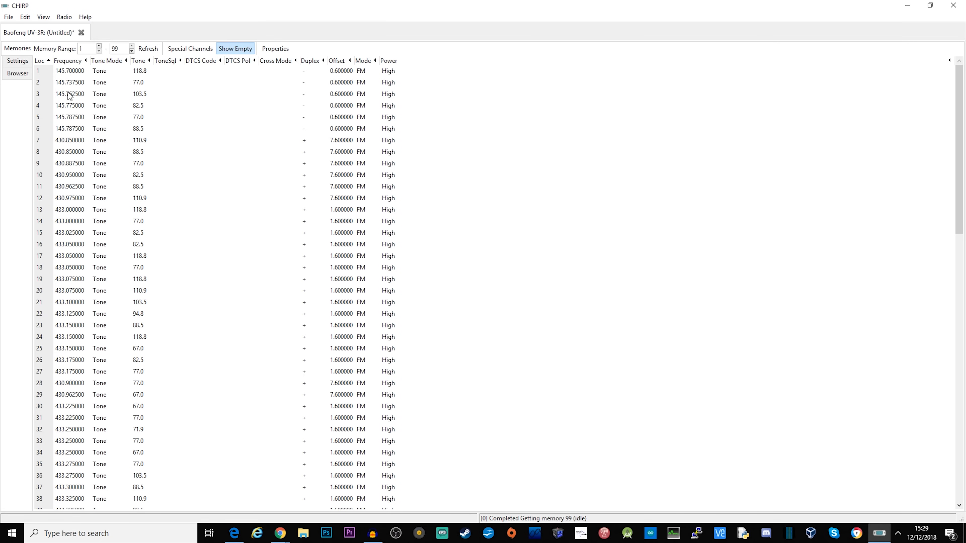
mouse_move(122, 447)
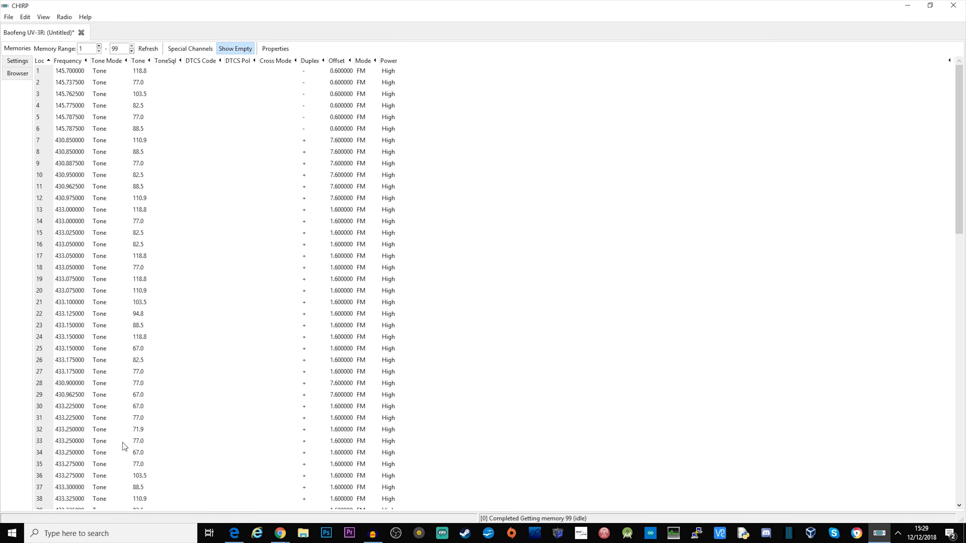
mouse_move(243, 341)
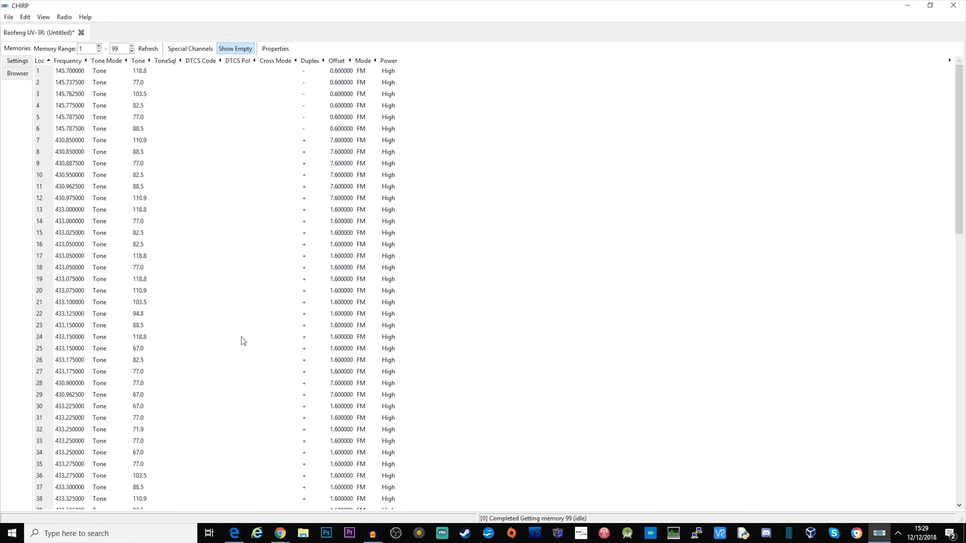
- Set the UV-3R's LCD Back Light to Continuous in Basic Settings
click(17, 61)
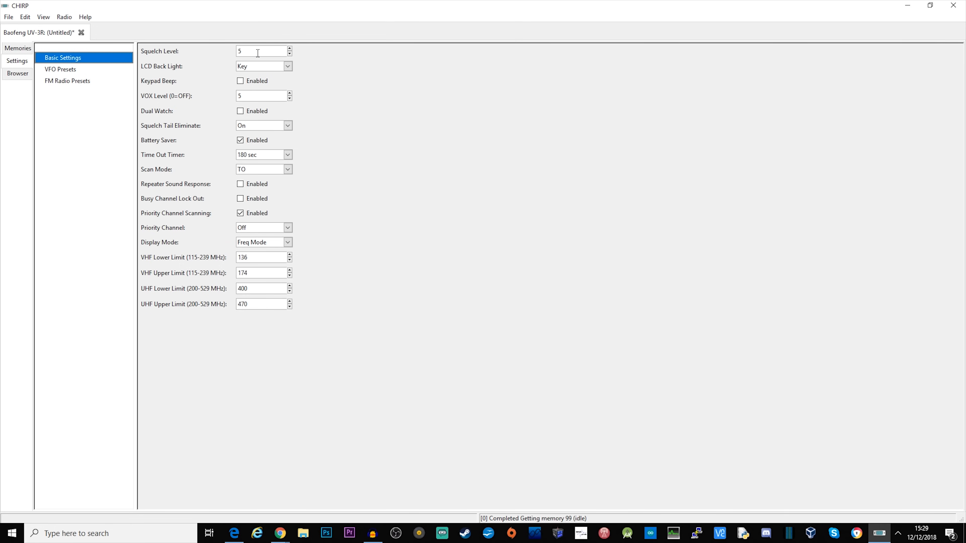
mouse_move(271, 72)
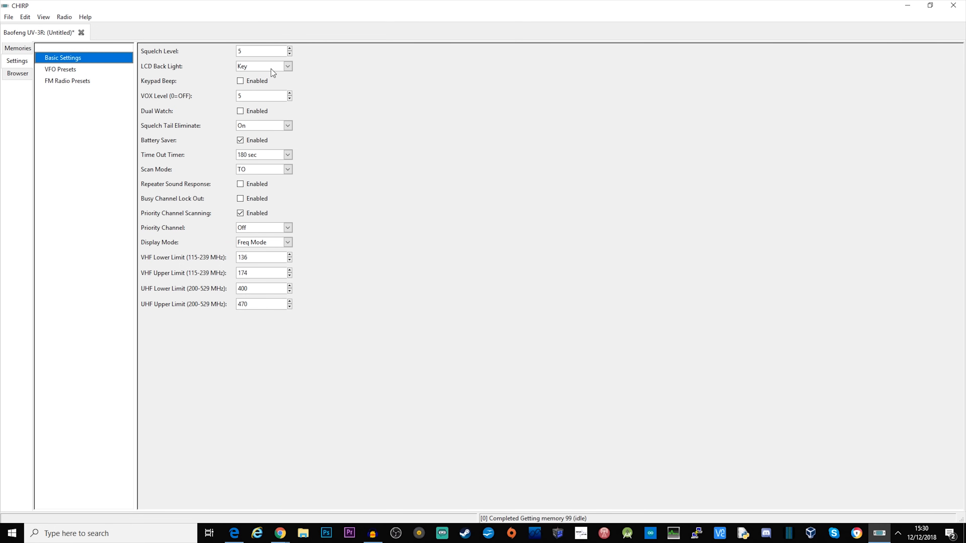
click(288, 67)
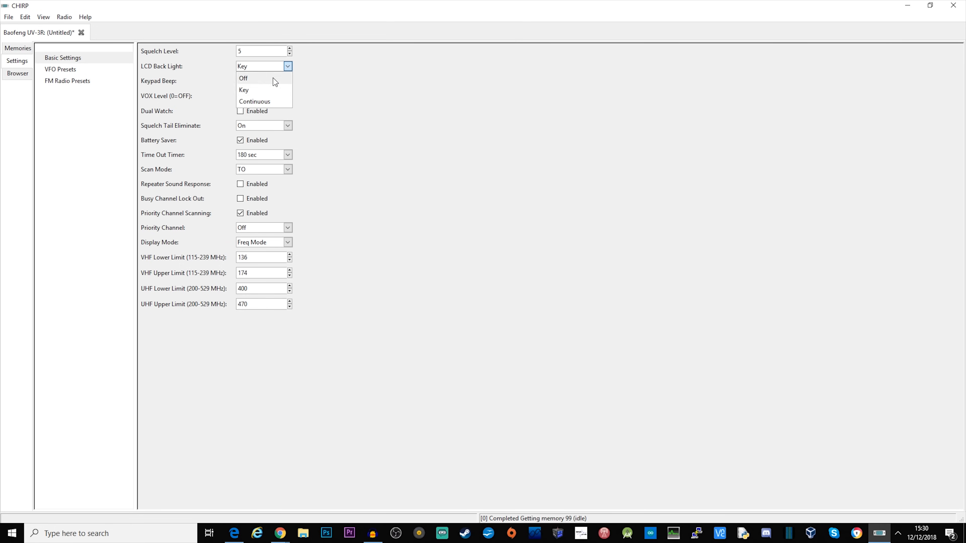
mouse_move(275, 95)
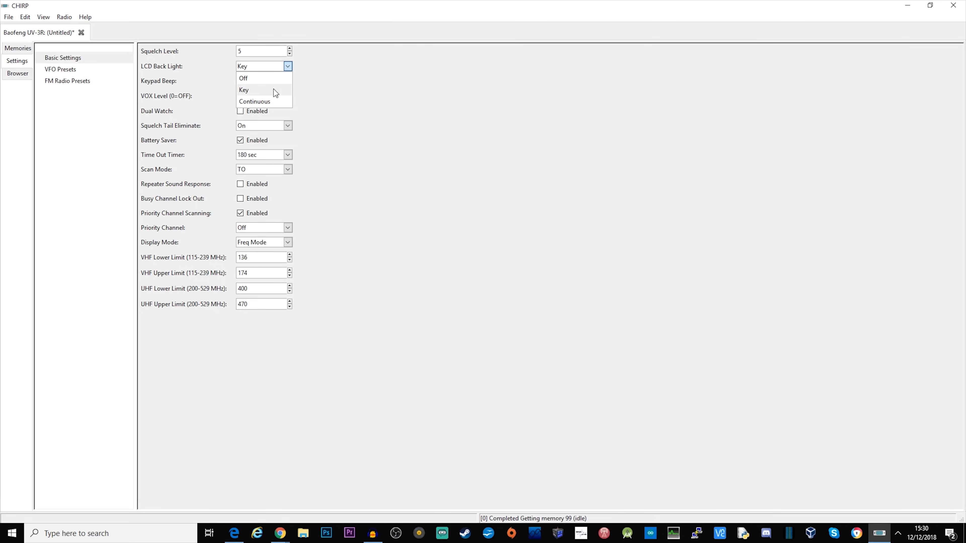
click(254, 102)
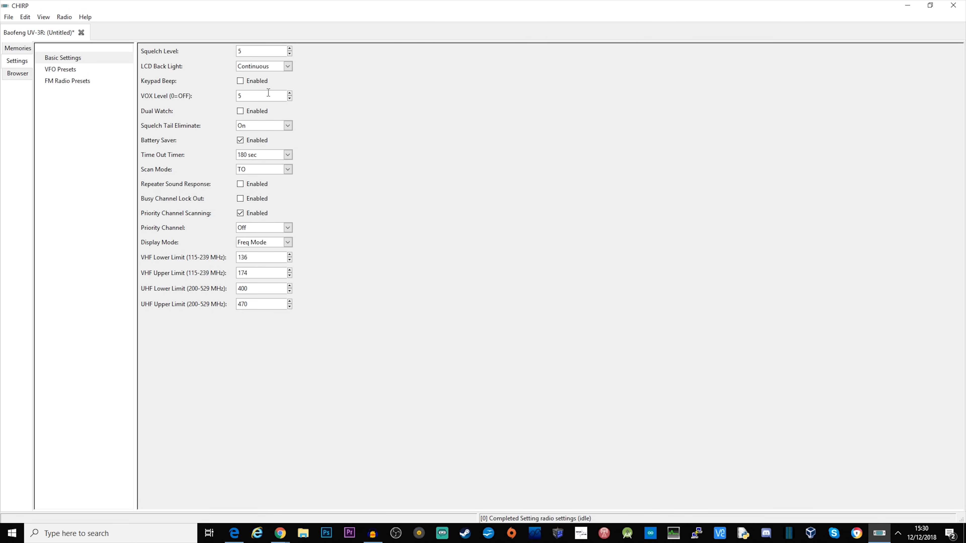
mouse_move(229, 154)
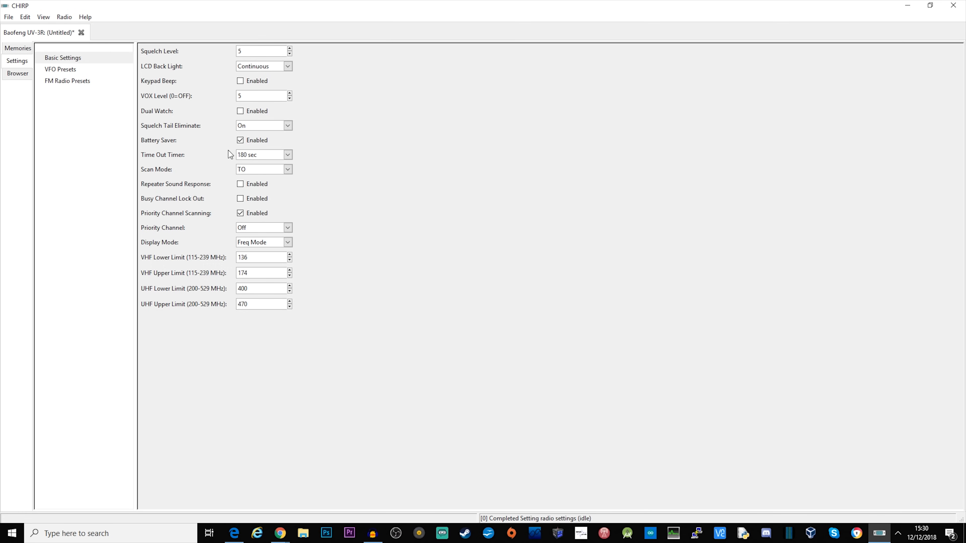
mouse_move(285, 210)
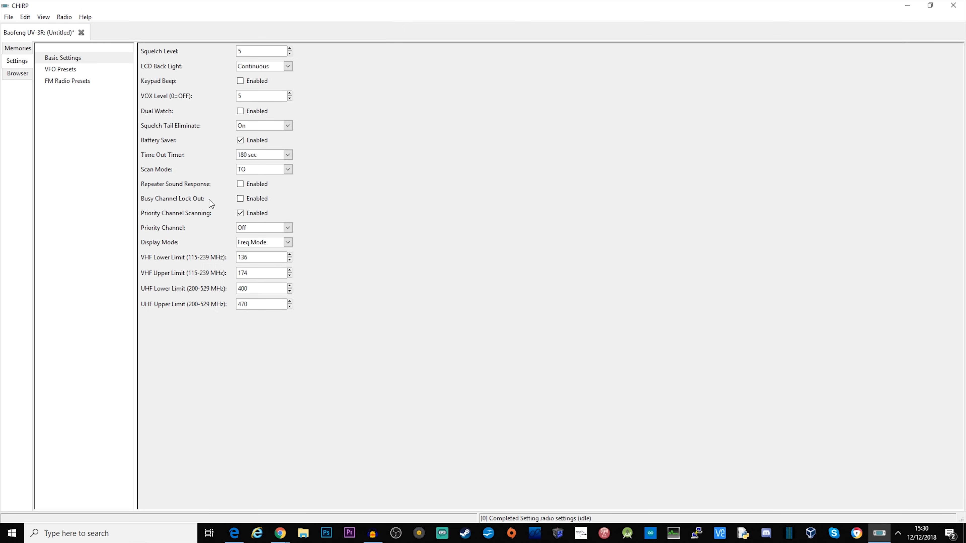
- Try Channel Mode for the Display Mode, then leave it on Freq Mode
click(240, 213)
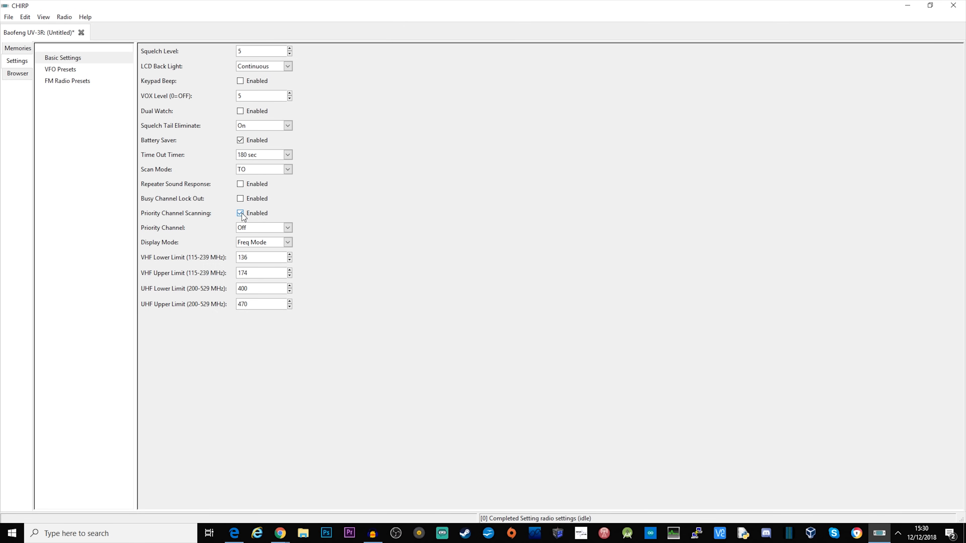
click(288, 243)
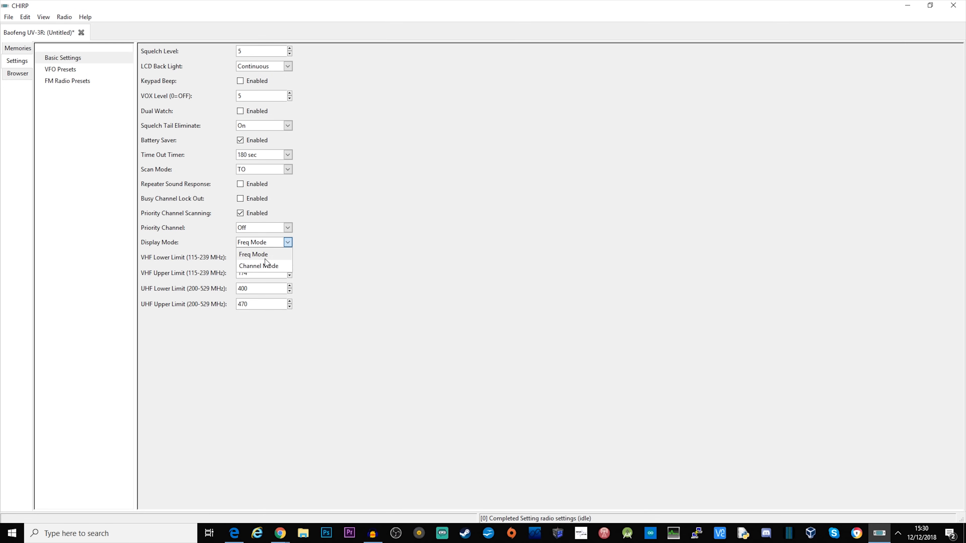
click(259, 266)
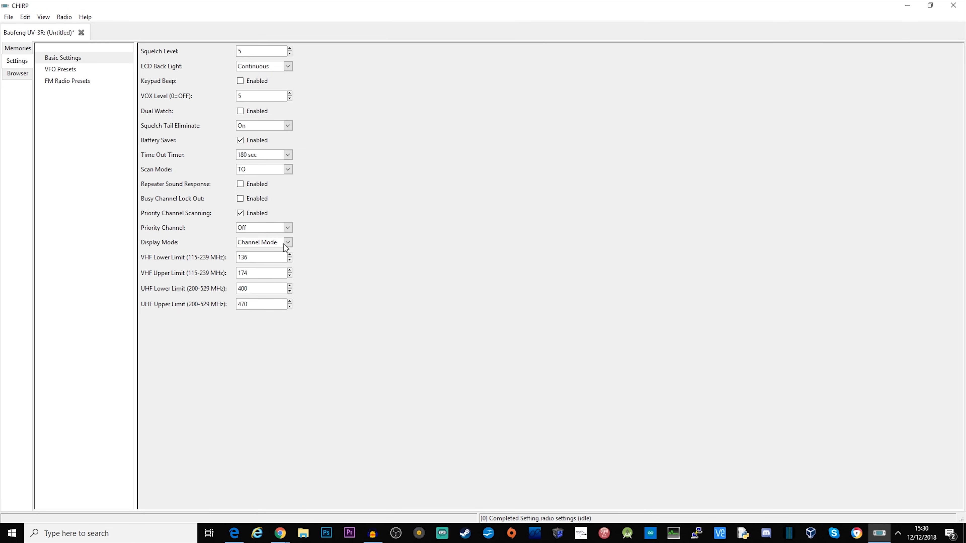
click(287, 243)
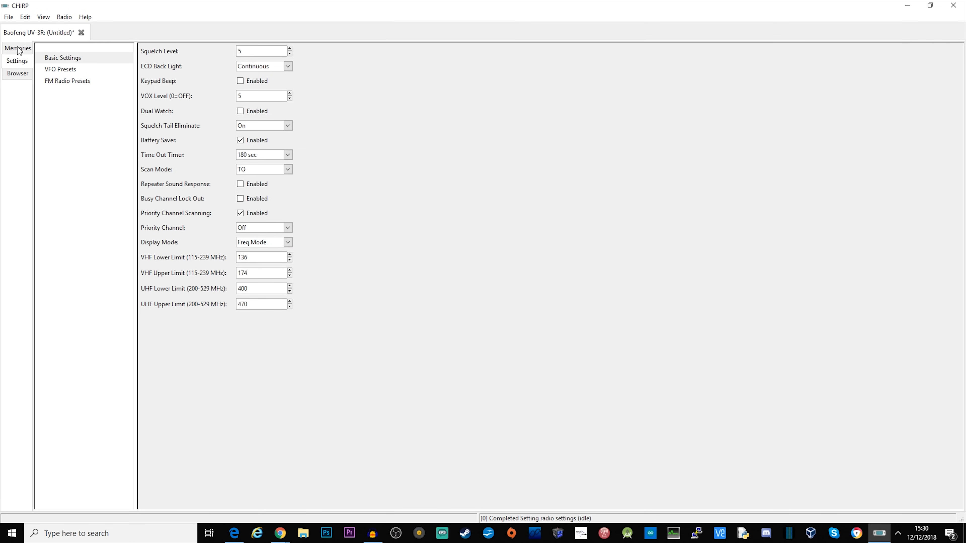
- Upload the edited memories and settings to the UV-3R over COM4
click(17, 48)
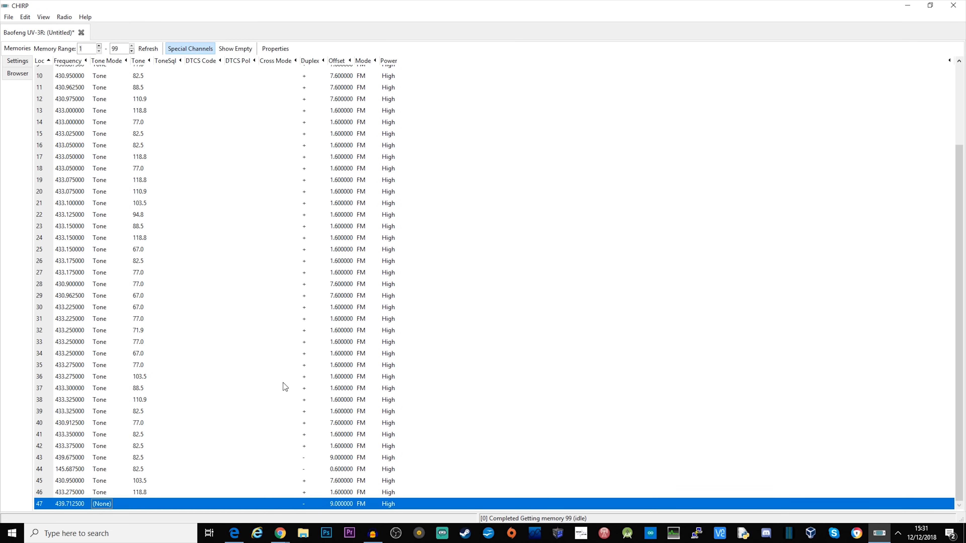
mouse_move(234, 321)
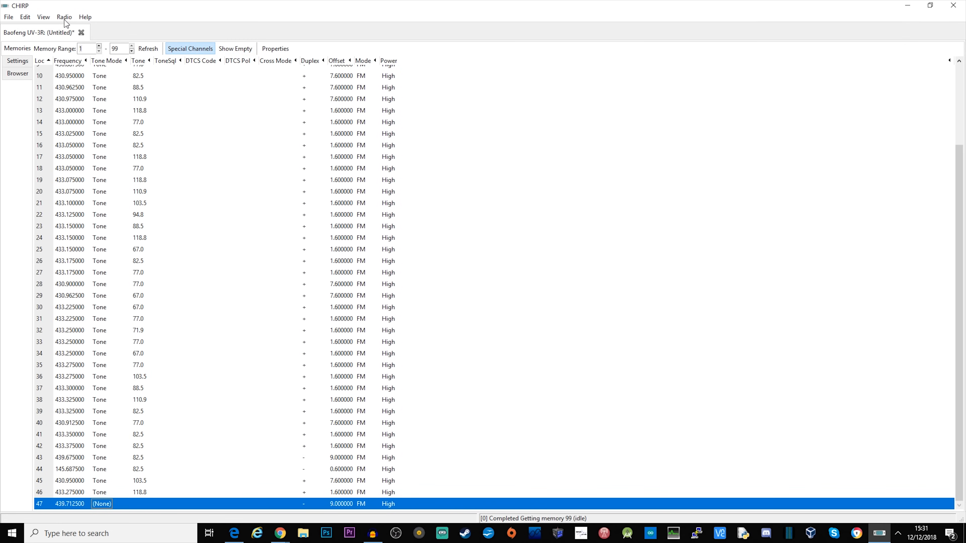
click(64, 17)
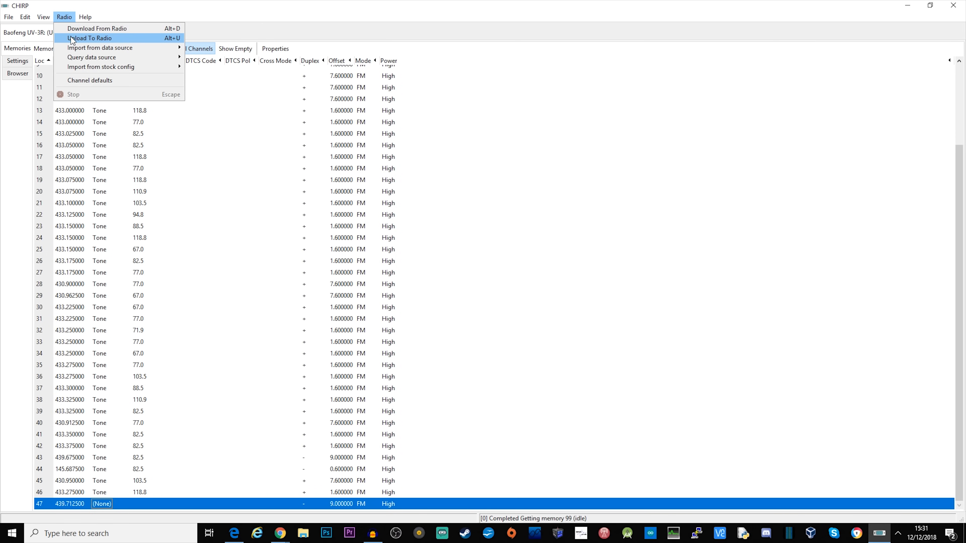
click(90, 38)
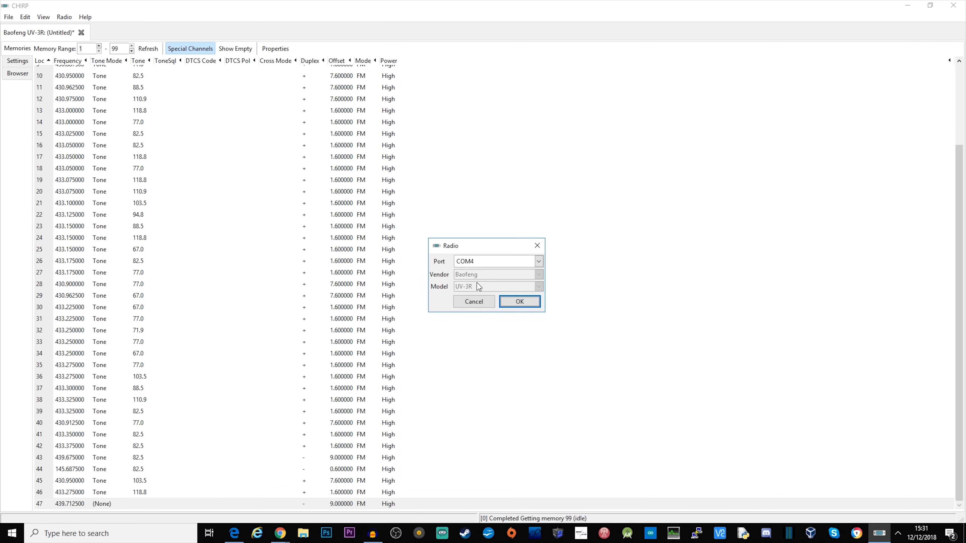
mouse_move(486, 285)
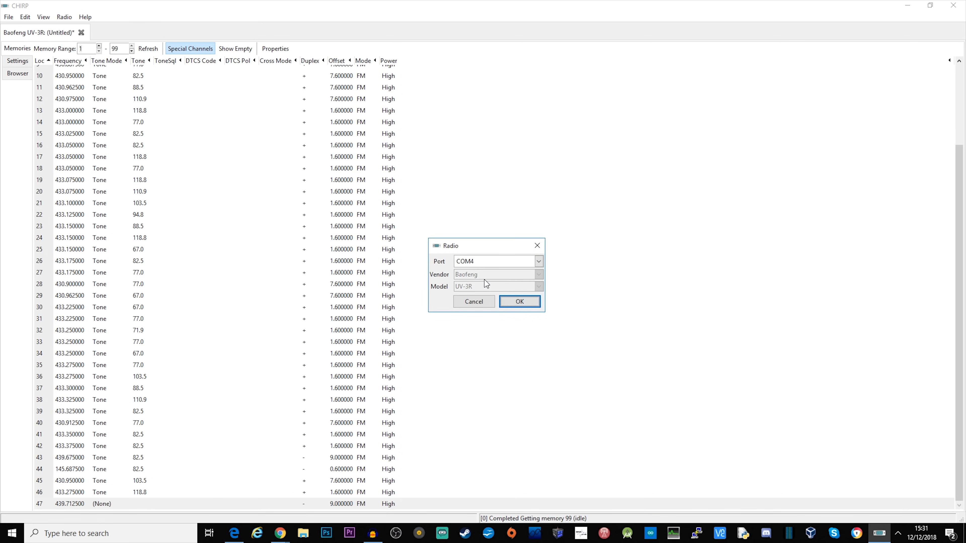
mouse_move(243, 161)
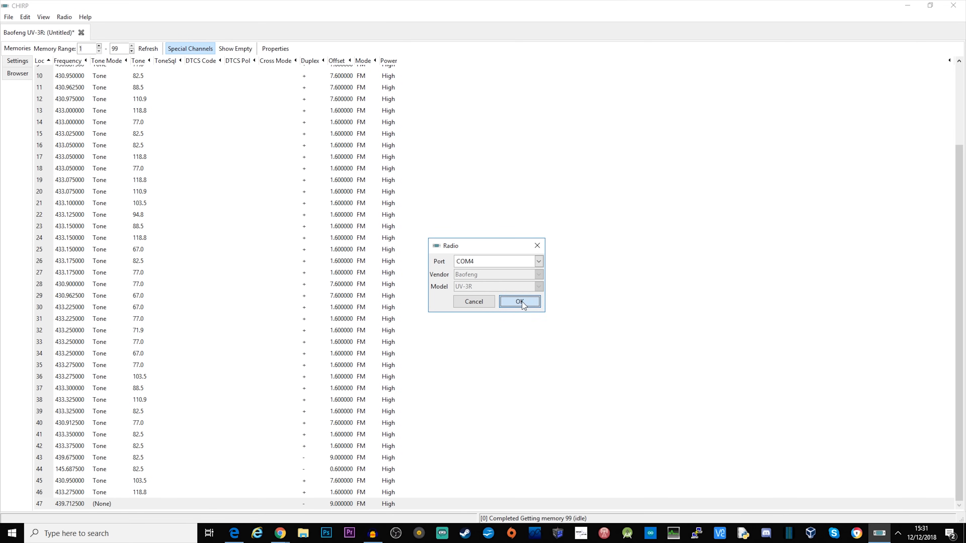
click(520, 302)
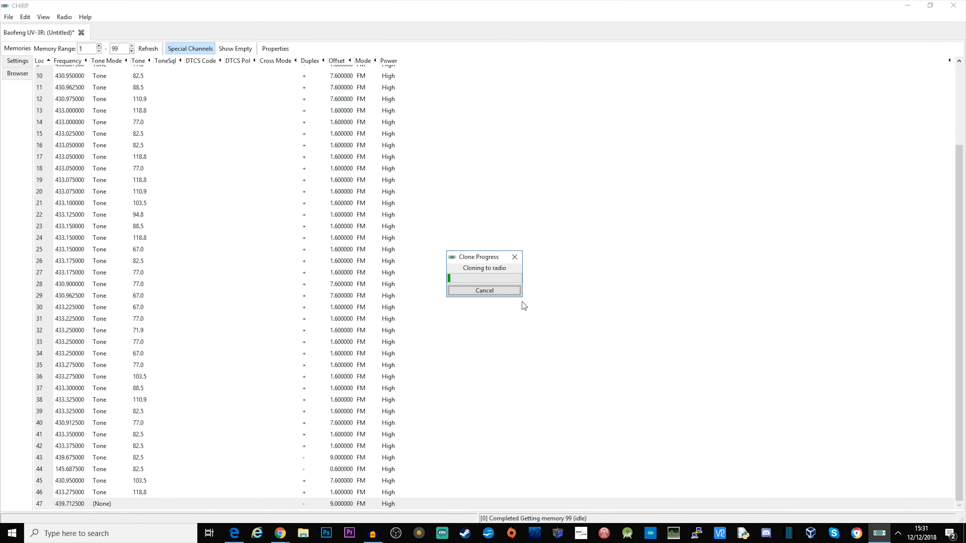